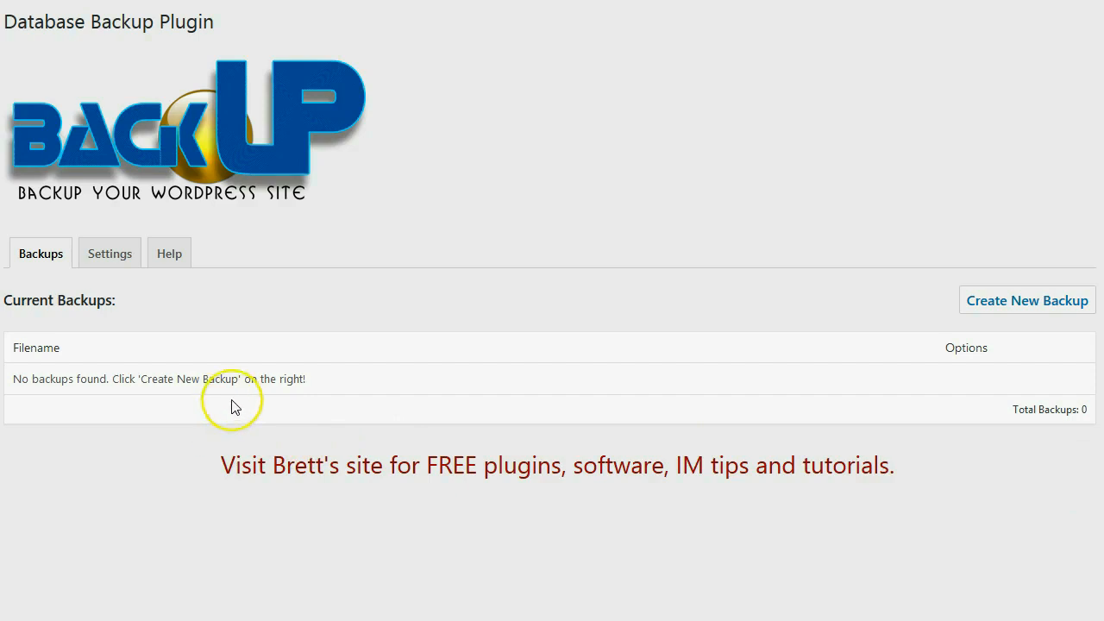
mouse_move(240, 396)
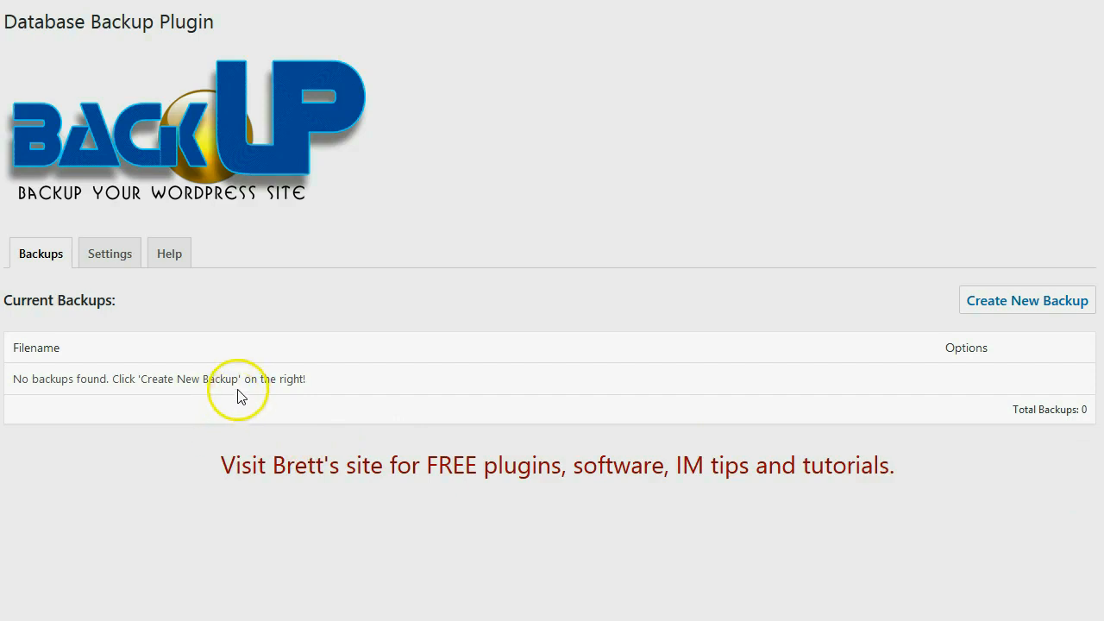
mouse_move(262, 381)
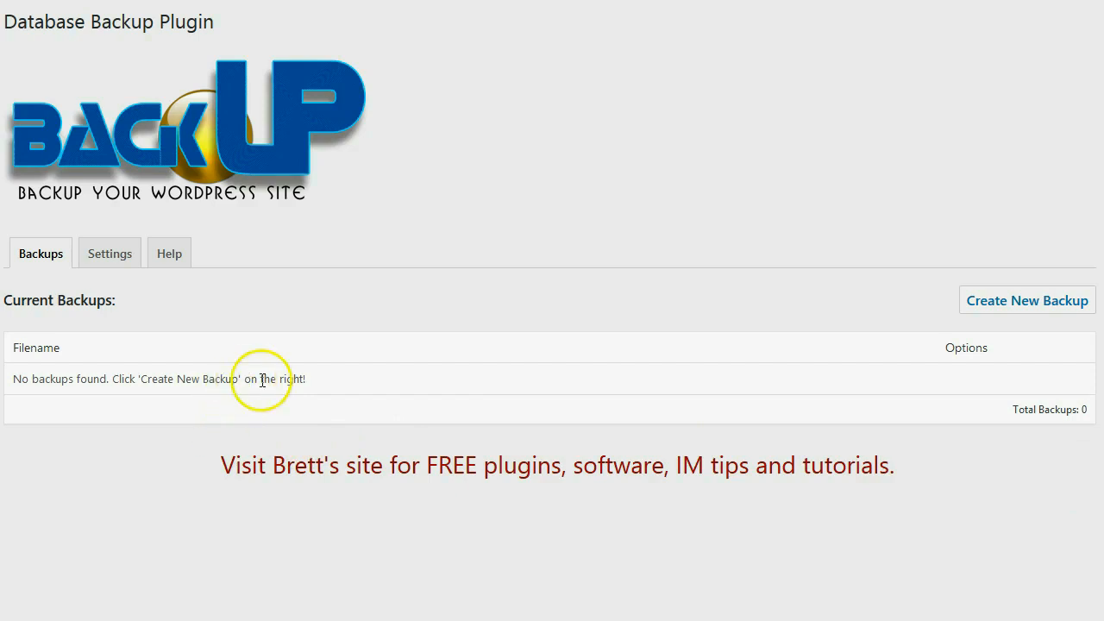
mouse_move(359, 304)
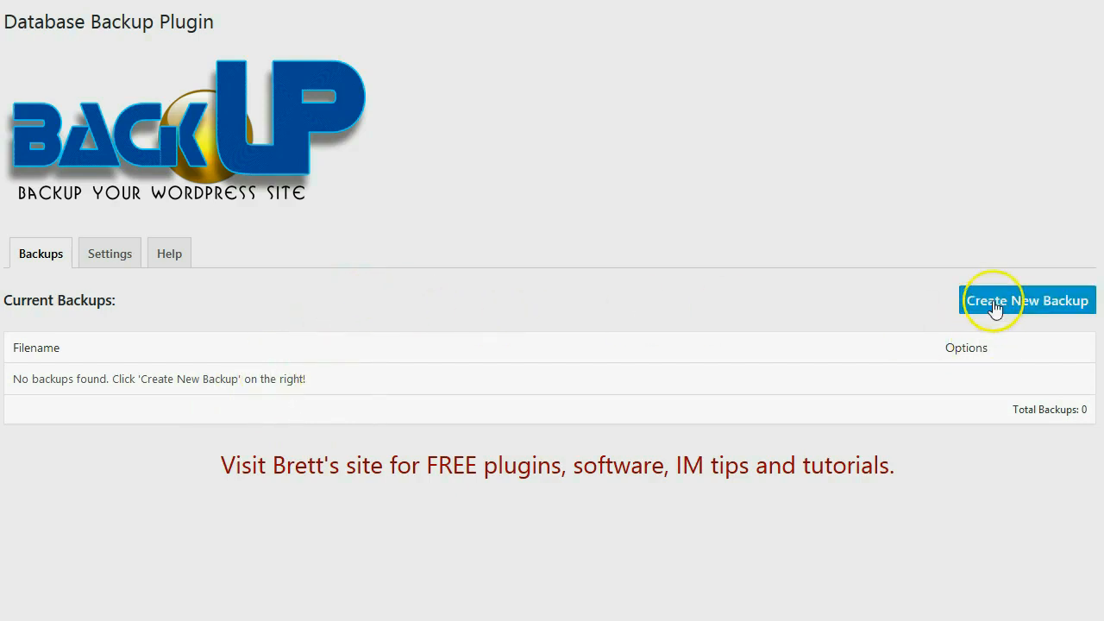
- Create a new database backup, producing a timestamped .sql file
click(1026, 300)
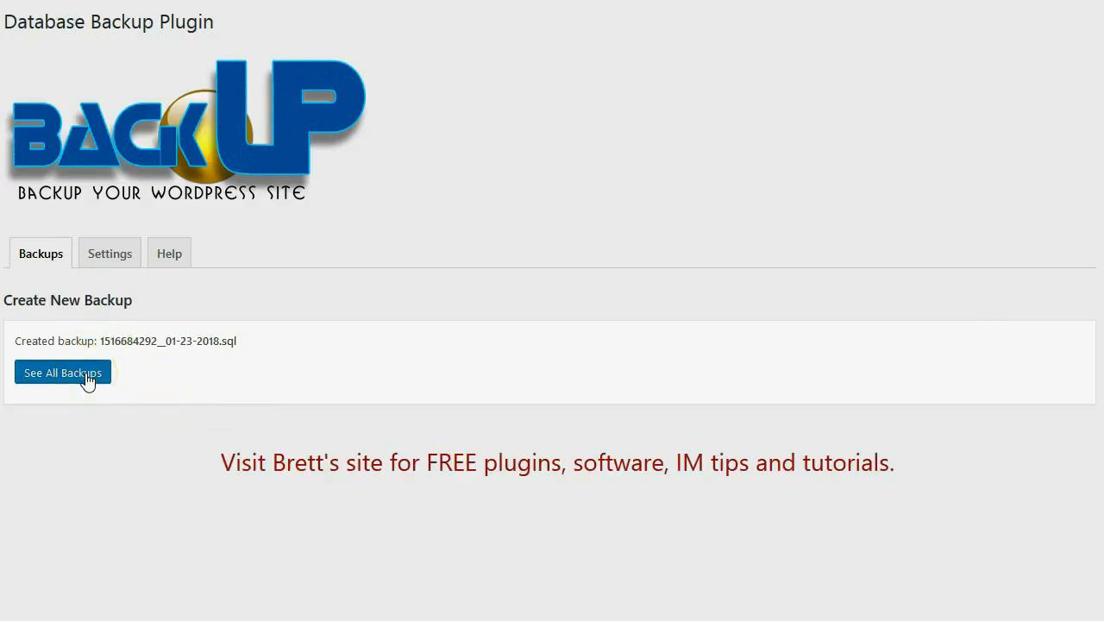
- Return to the backups list showing the one new file, then go to the plugin Settings
click(62, 373)
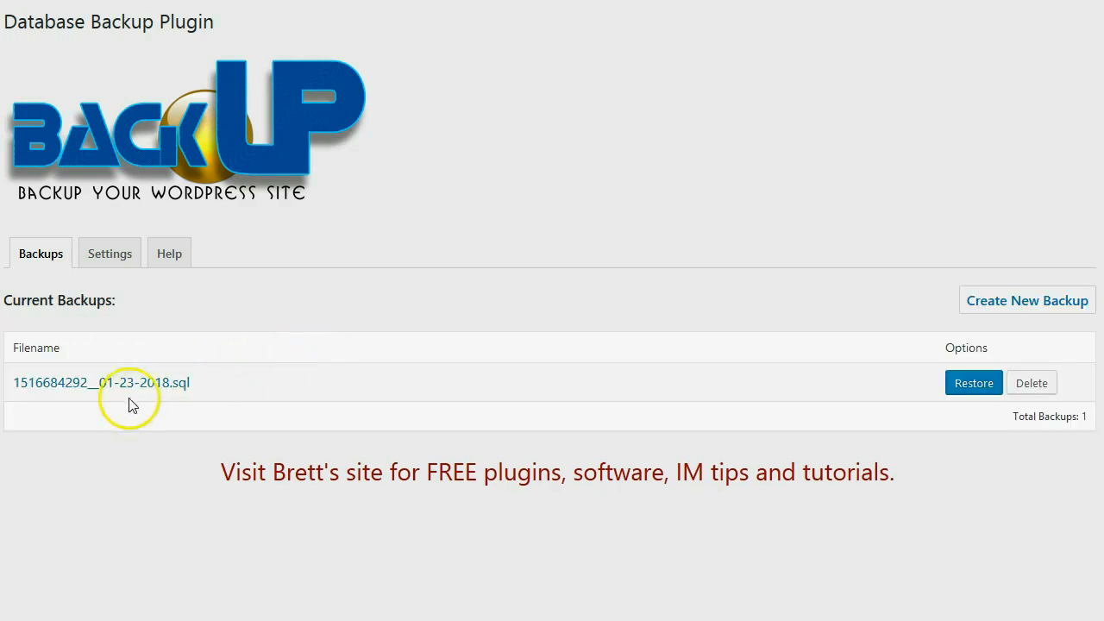
mouse_move(222, 412)
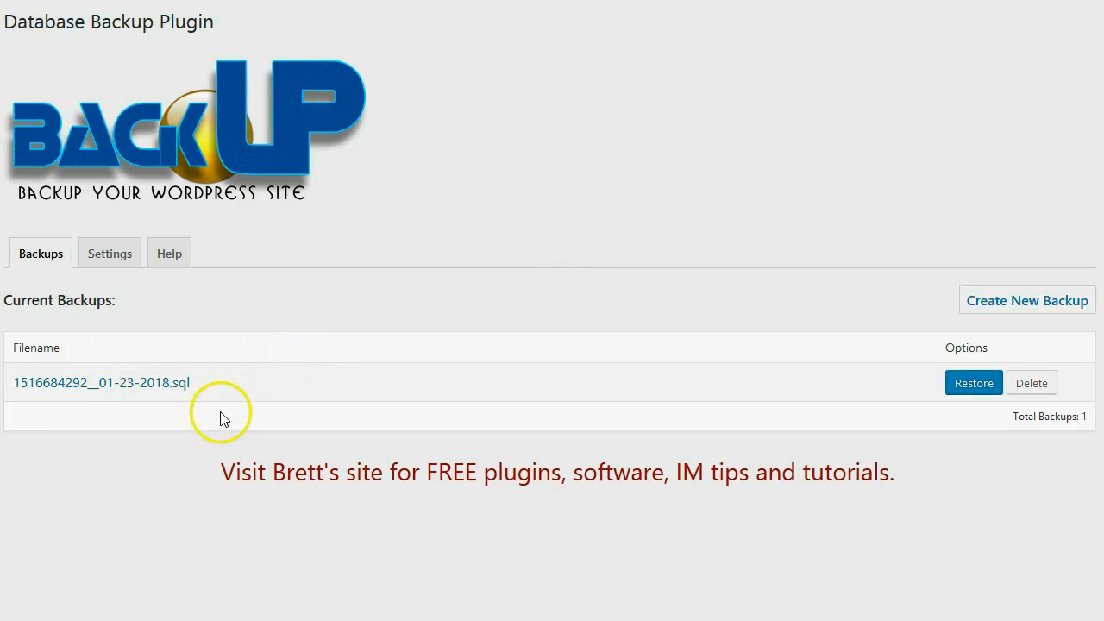
mouse_move(86, 383)
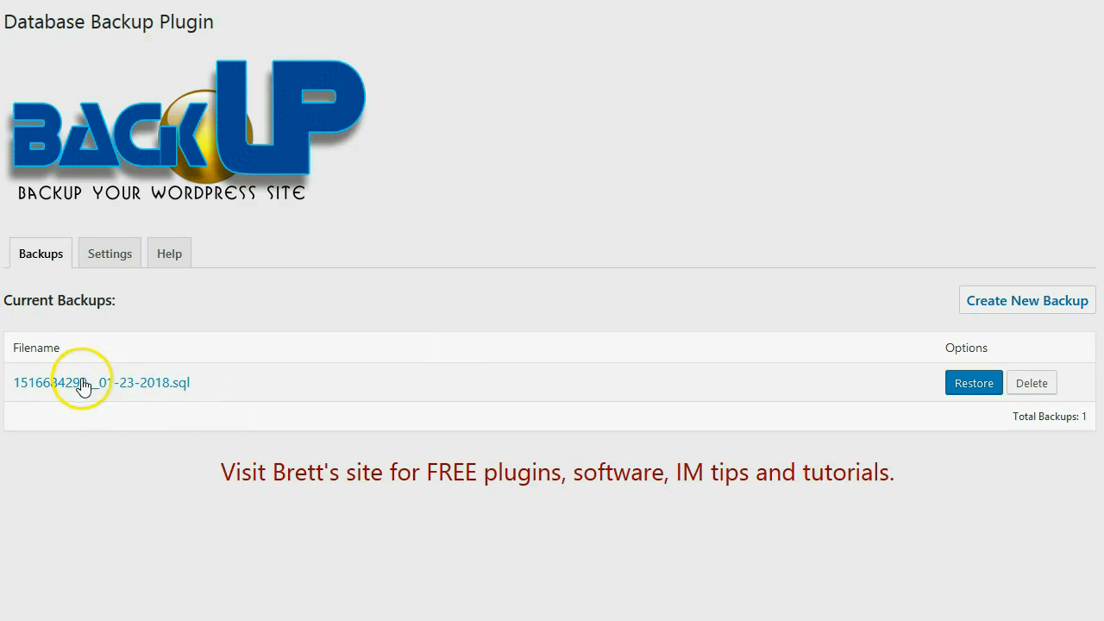
mouse_move(250, 410)
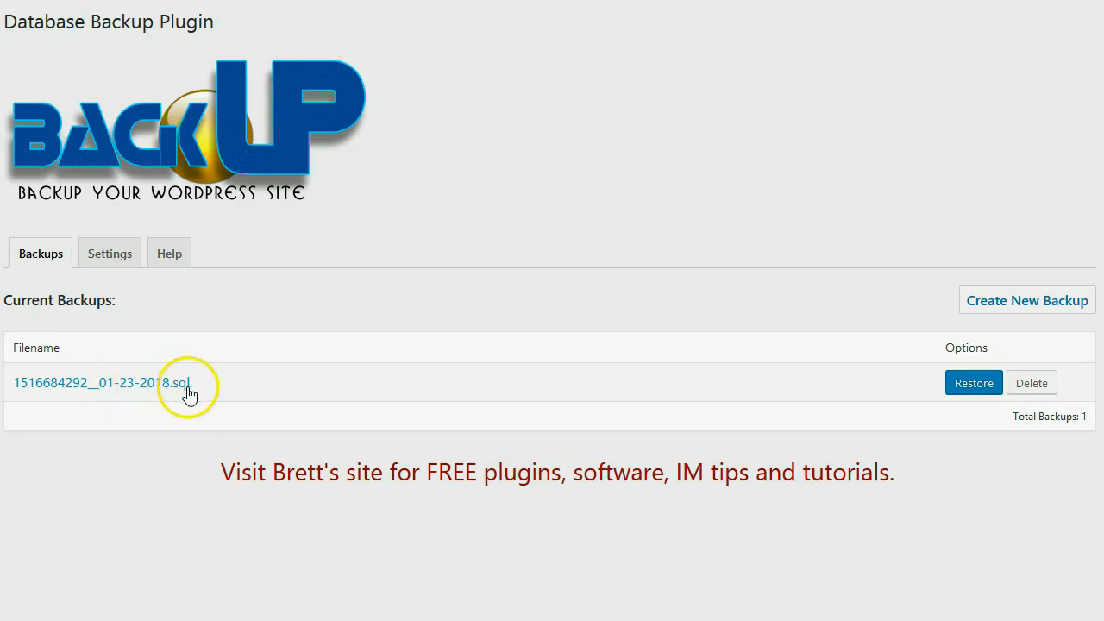
mouse_move(214, 382)
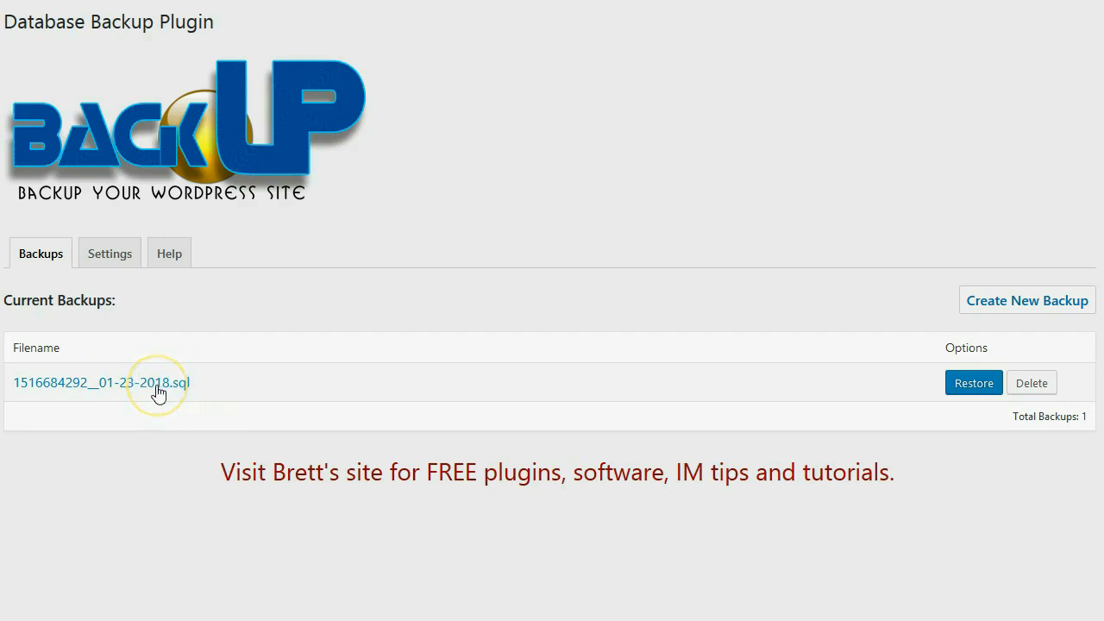
mouse_move(200, 380)
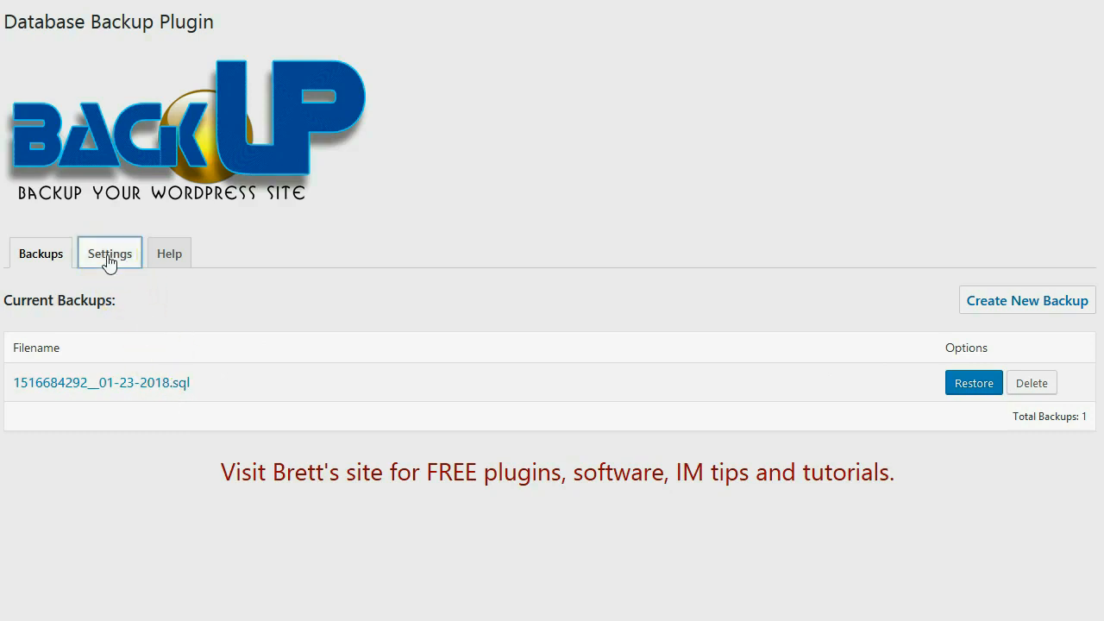
click(111, 252)
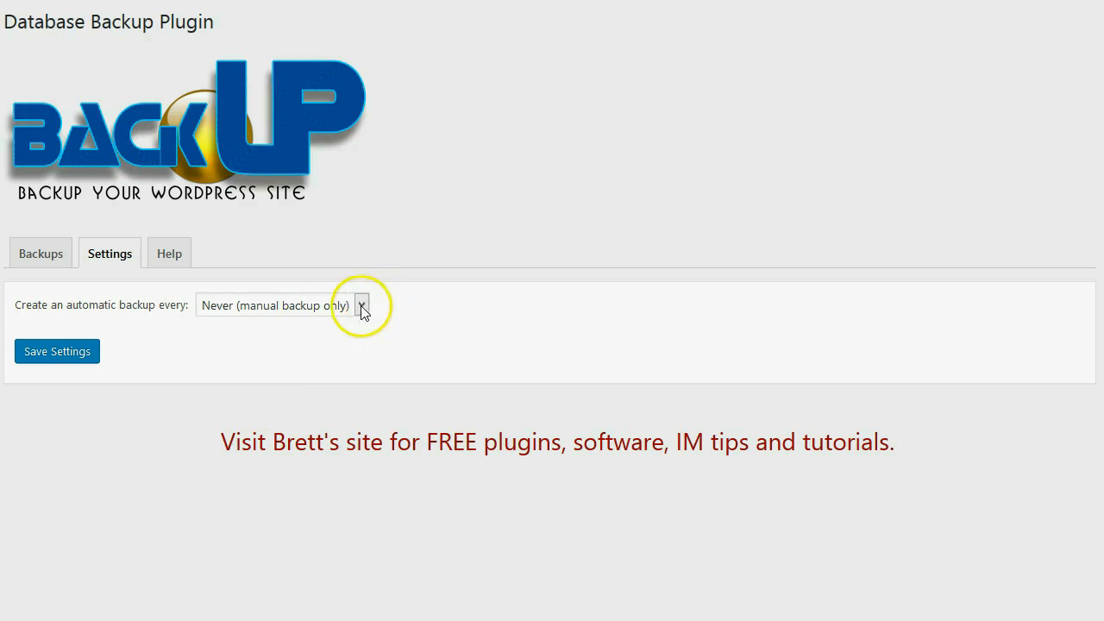
- Show the automatic backup frequency choices — never, day, week, month
click(363, 303)
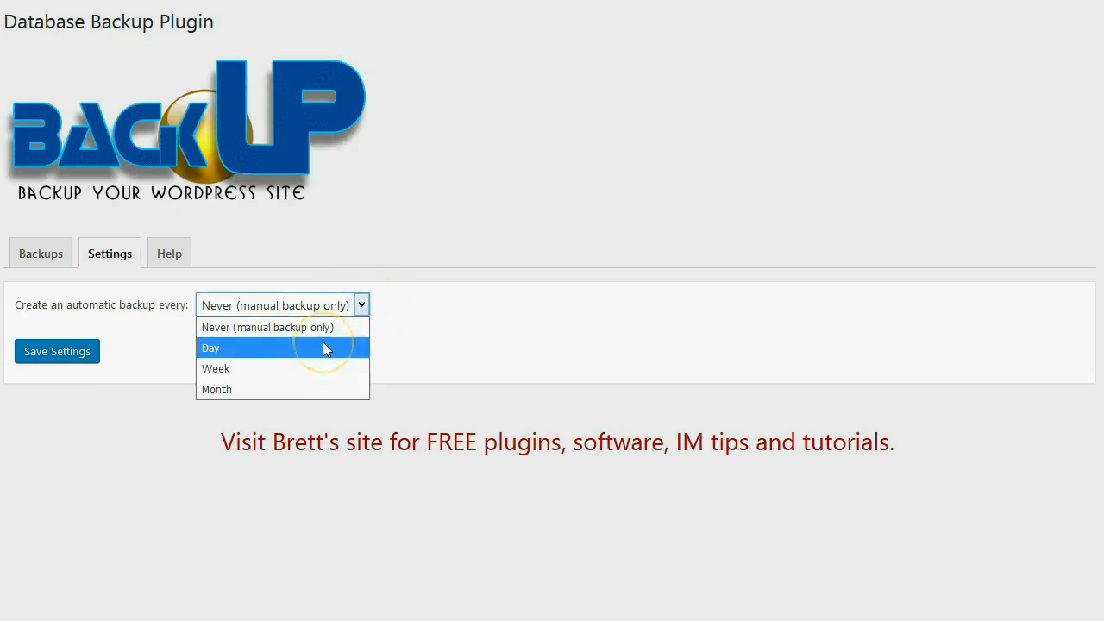
mouse_move(311, 390)
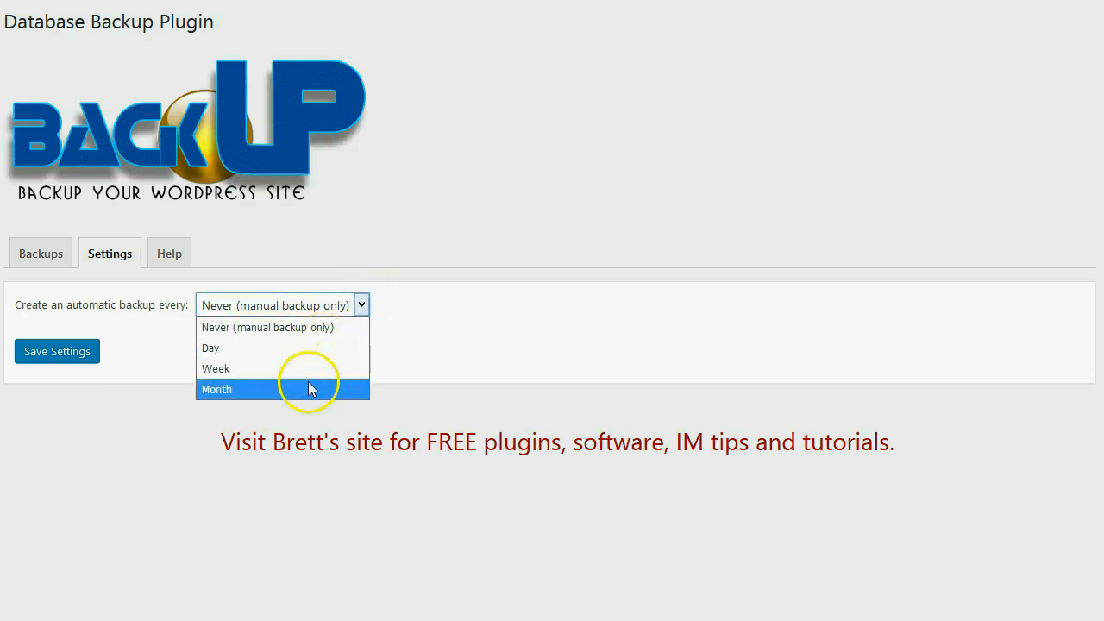